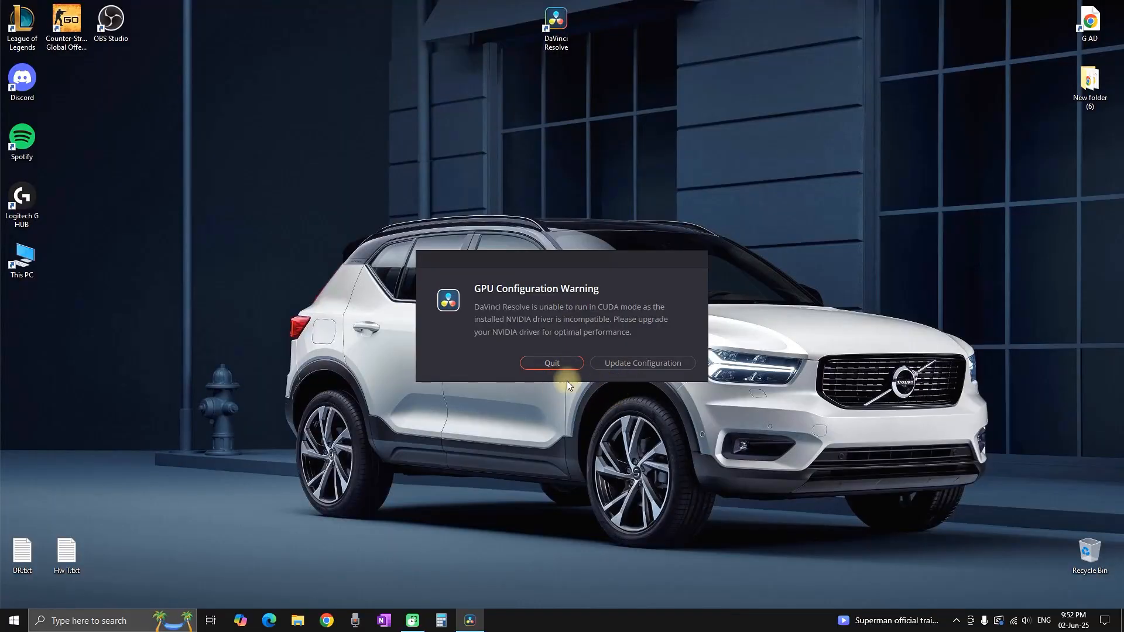
# - Quit DaVinci Resolve from the GPU Configuration Warning dialog, returning to the desktop
pyautogui.click(552, 363)
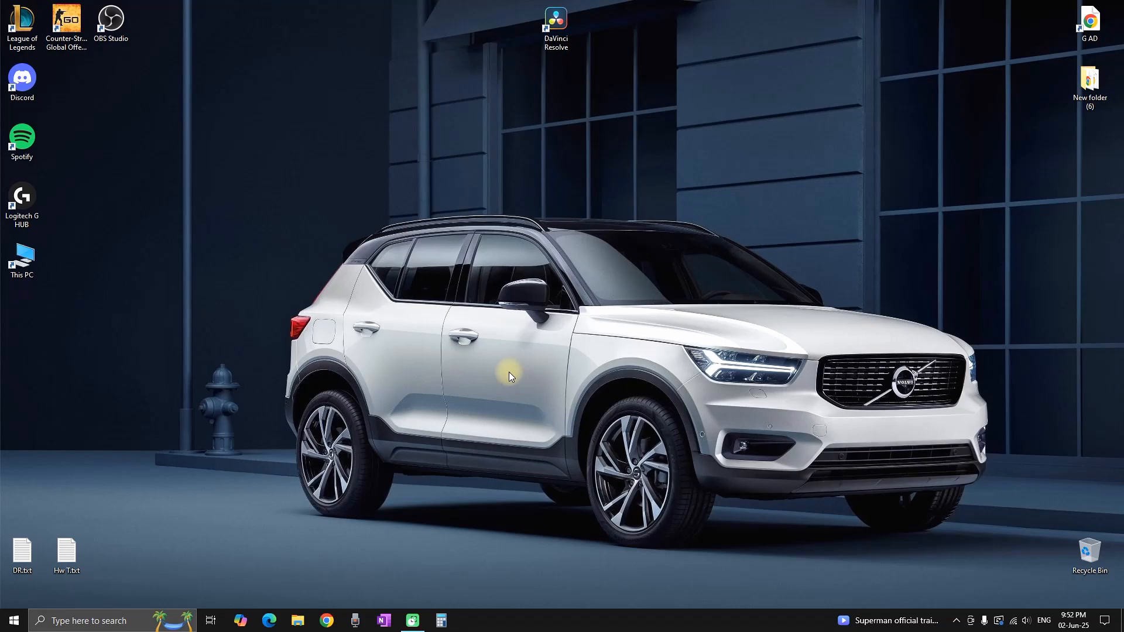
# - Confirm Windows Update reports up to date, then choose Update Configuration on Resolve's GPU warning
pyautogui.write('update')
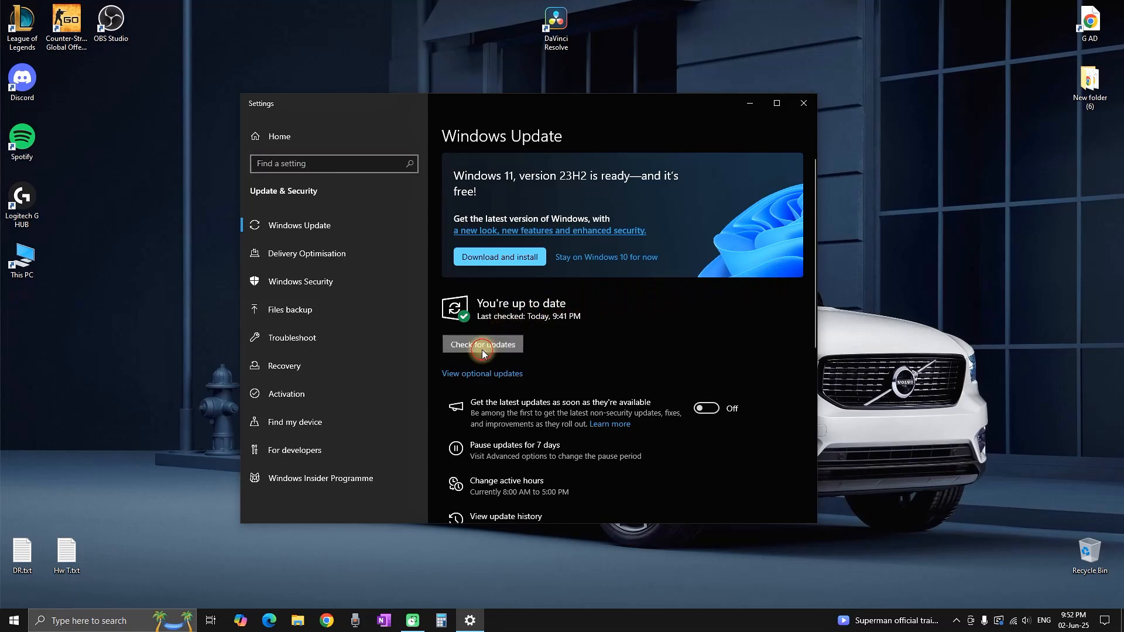
pyautogui.click(482, 344)
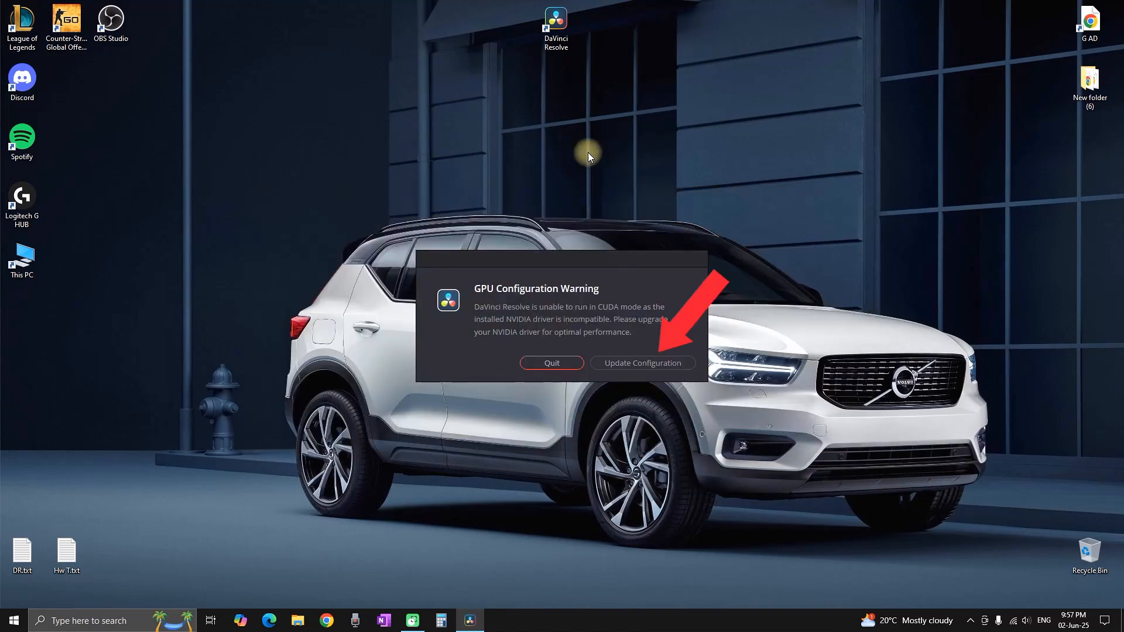
pyautogui.click(640, 364)
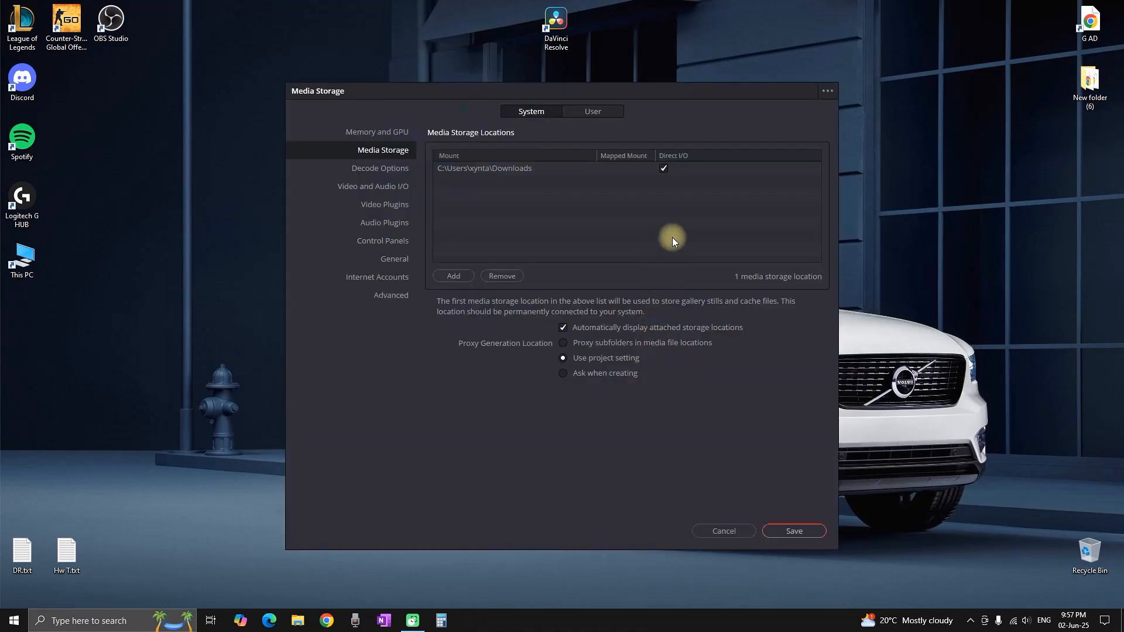
pyautogui.moveTo(381, 133)
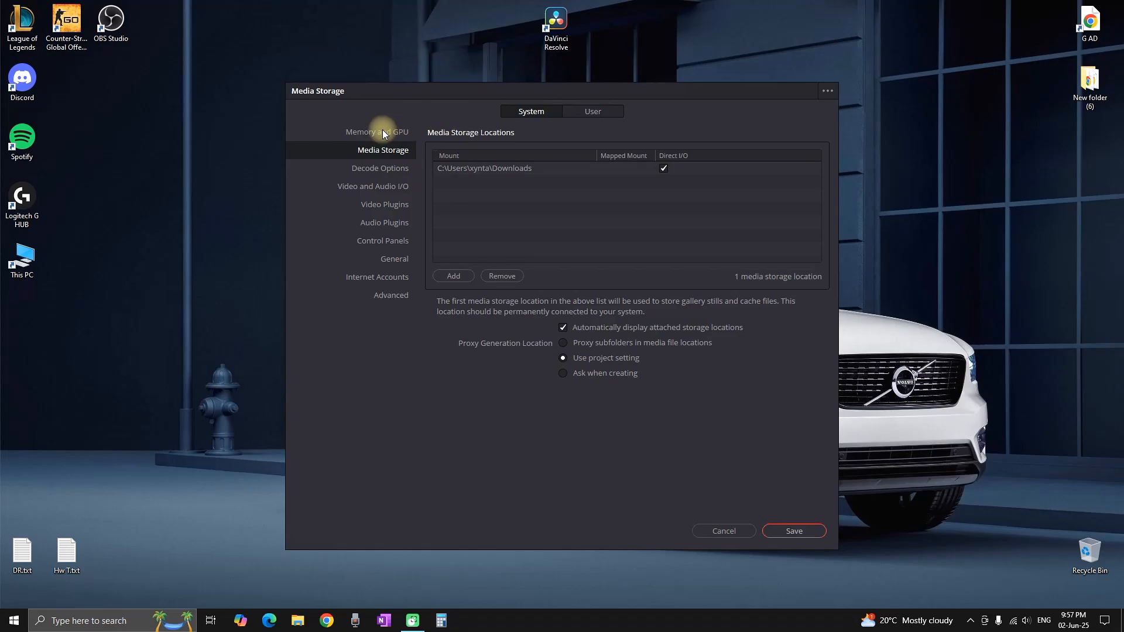
# - In Memory and GPU, enable the GTX 1660 SUPER with OpenCL mode and save
pyautogui.click(376, 131)
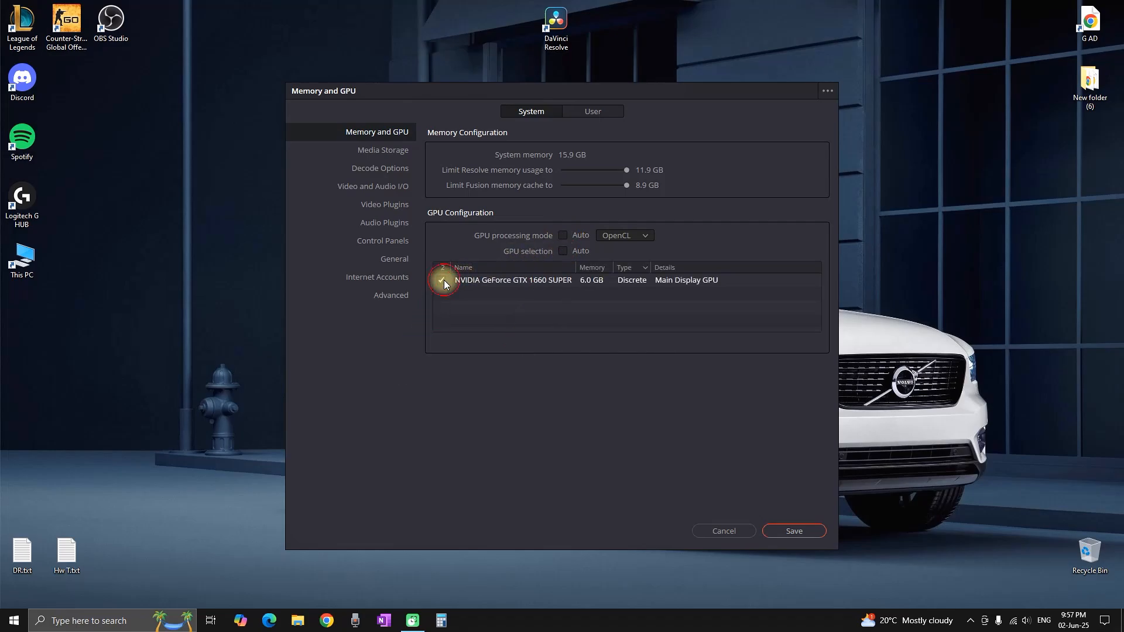
pyautogui.click(442, 280)
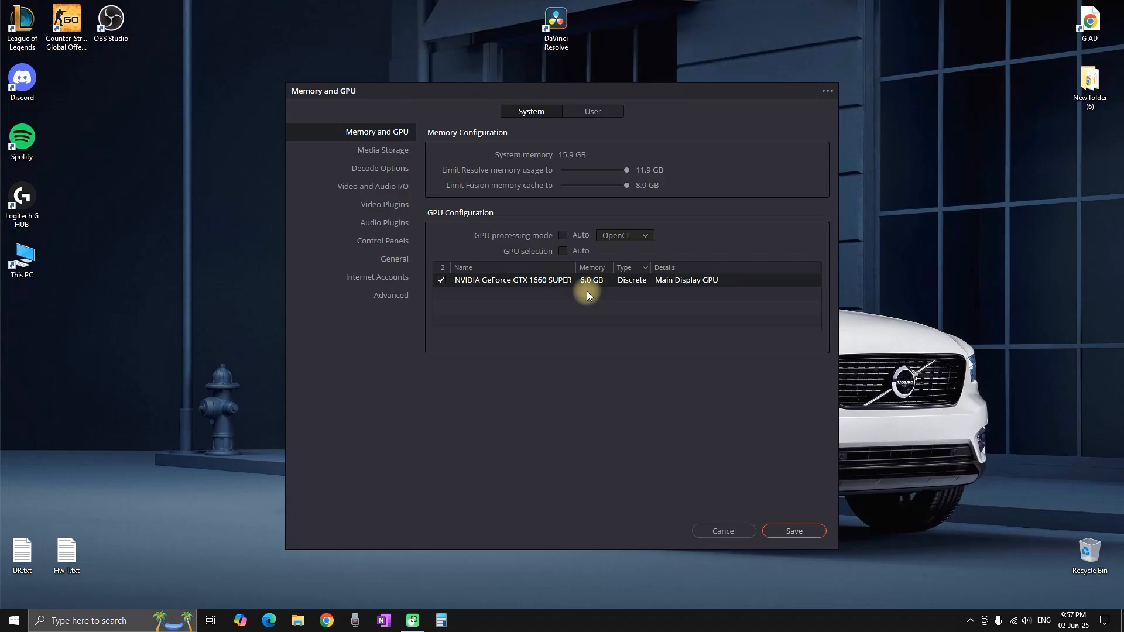
pyautogui.moveTo(622, 241)
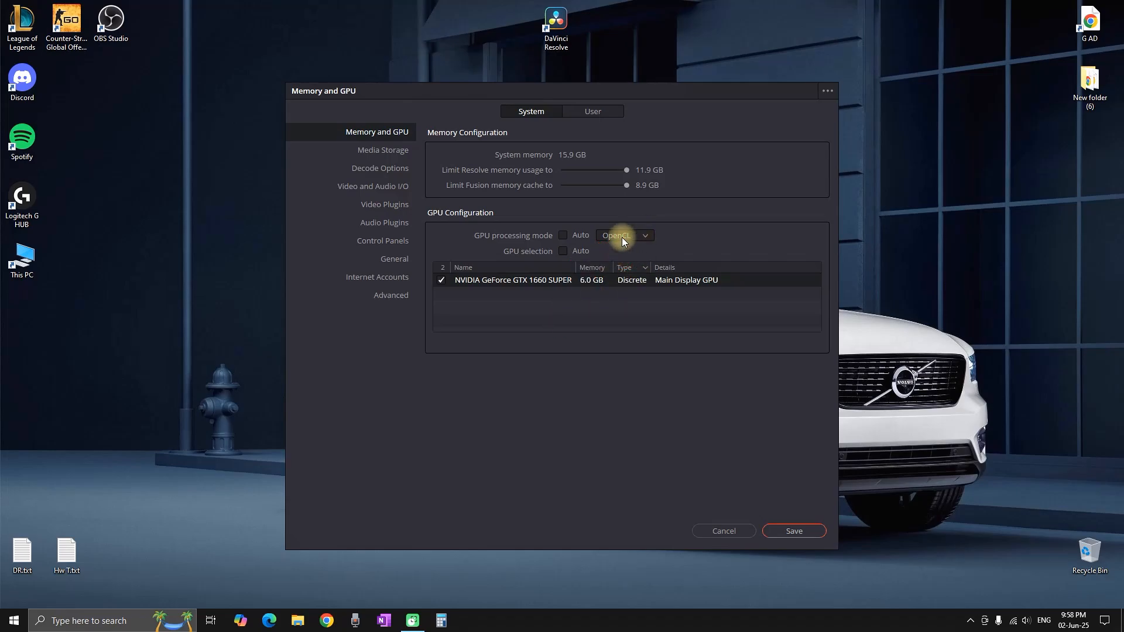
pyautogui.click(793, 531)
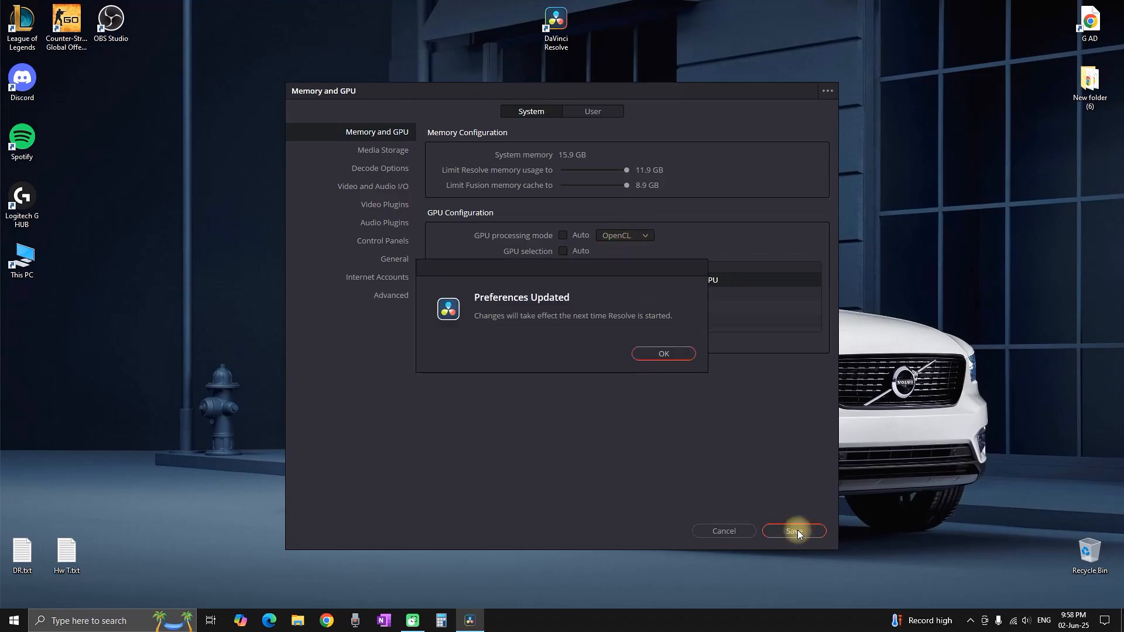
# - Acknowledge the restart notice, close preferences, and continue into the empty project's Keyframe Editor
pyautogui.click(661, 352)
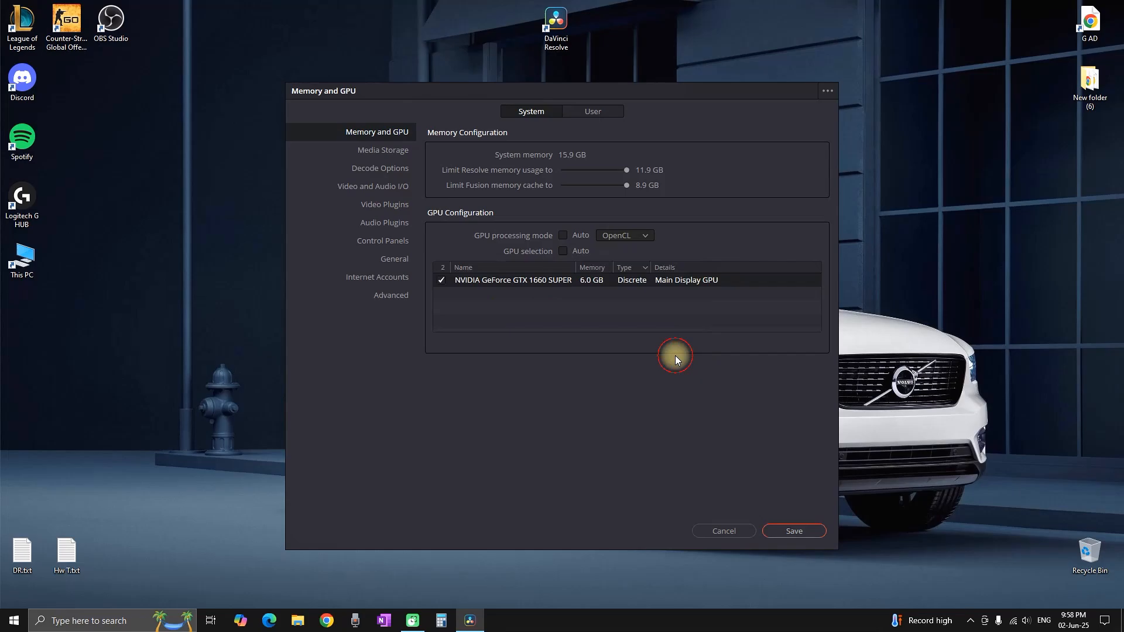
pyautogui.click(793, 531)
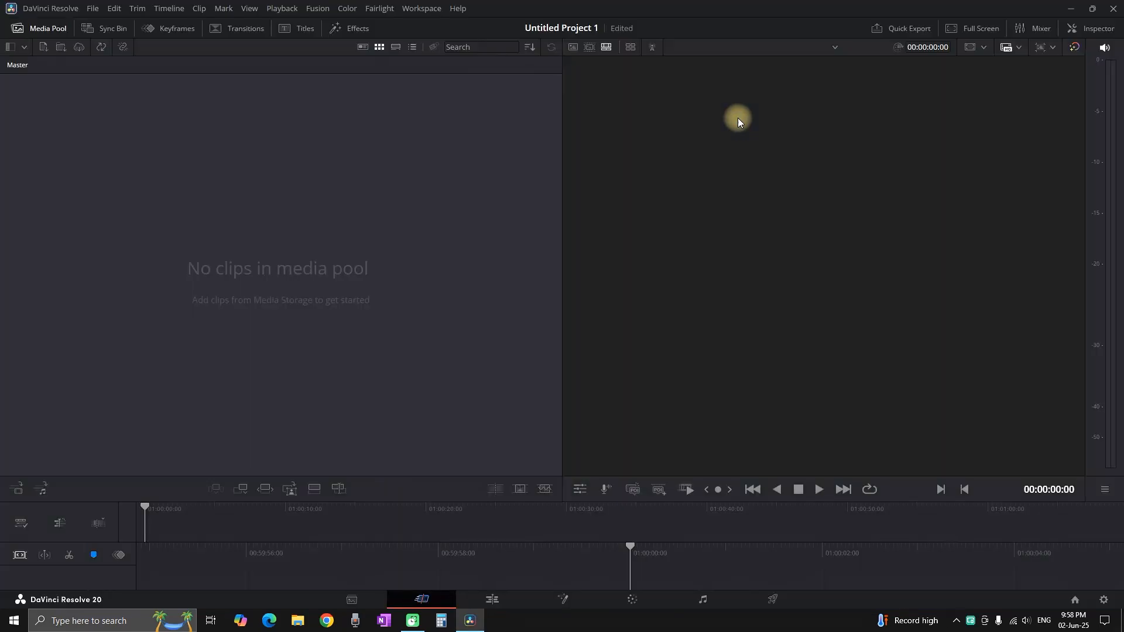
pyautogui.click(491, 599)
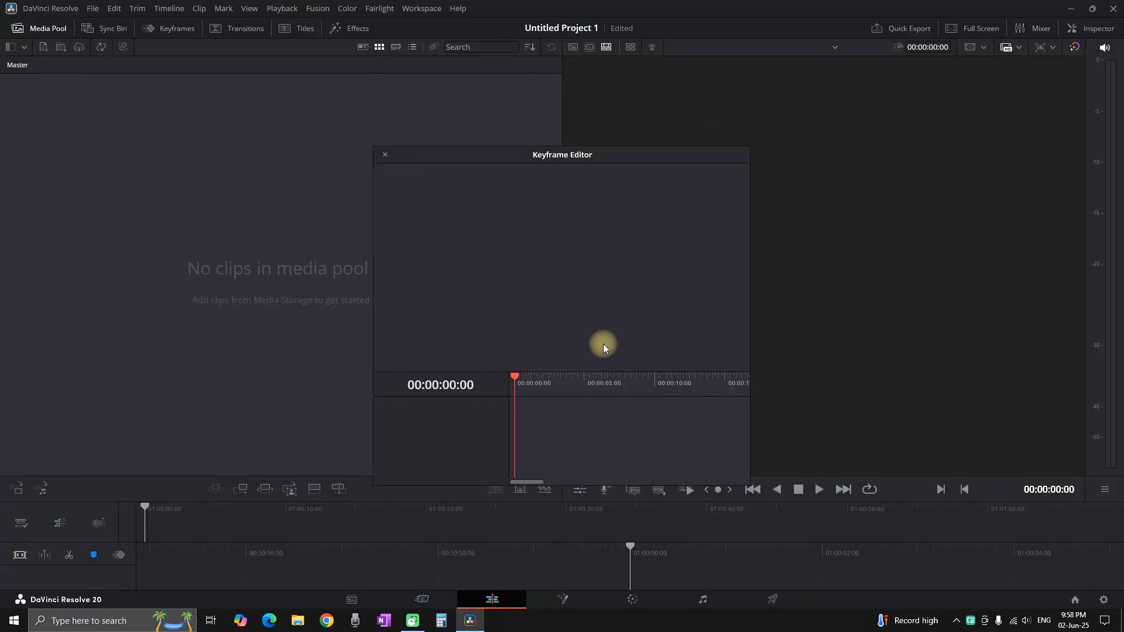